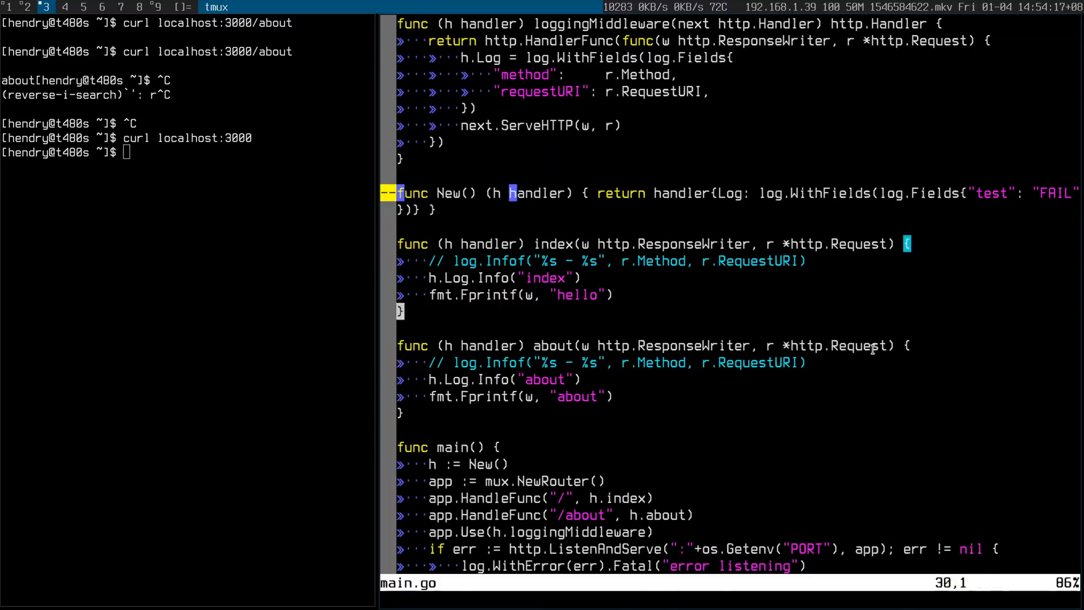
Check the gin rebuild, then request localhost:3000 with curl and confirm it returns hello
key(v)
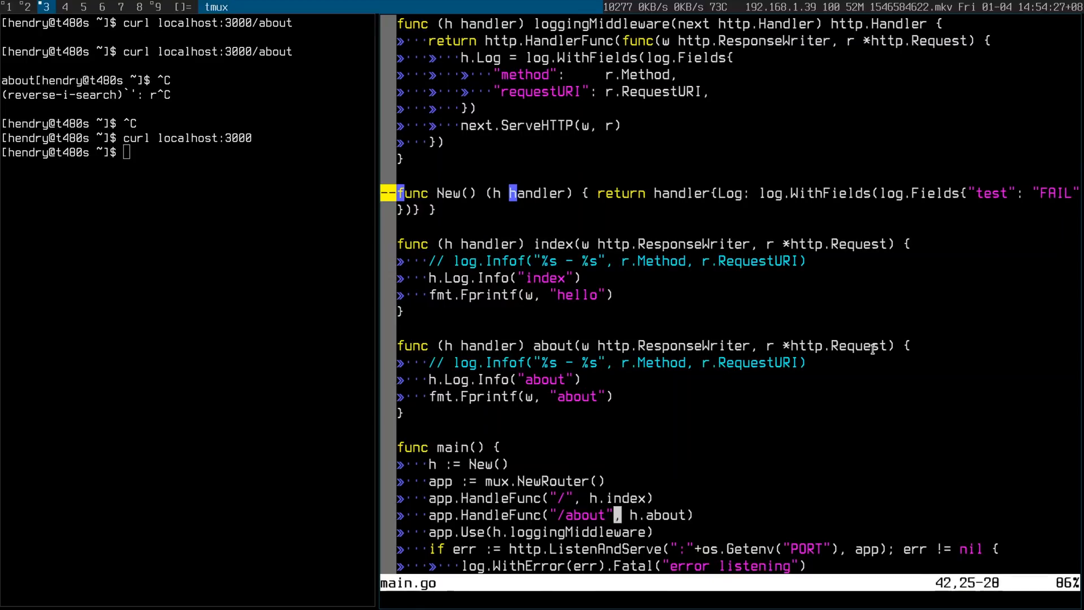
scroll(down, 3)
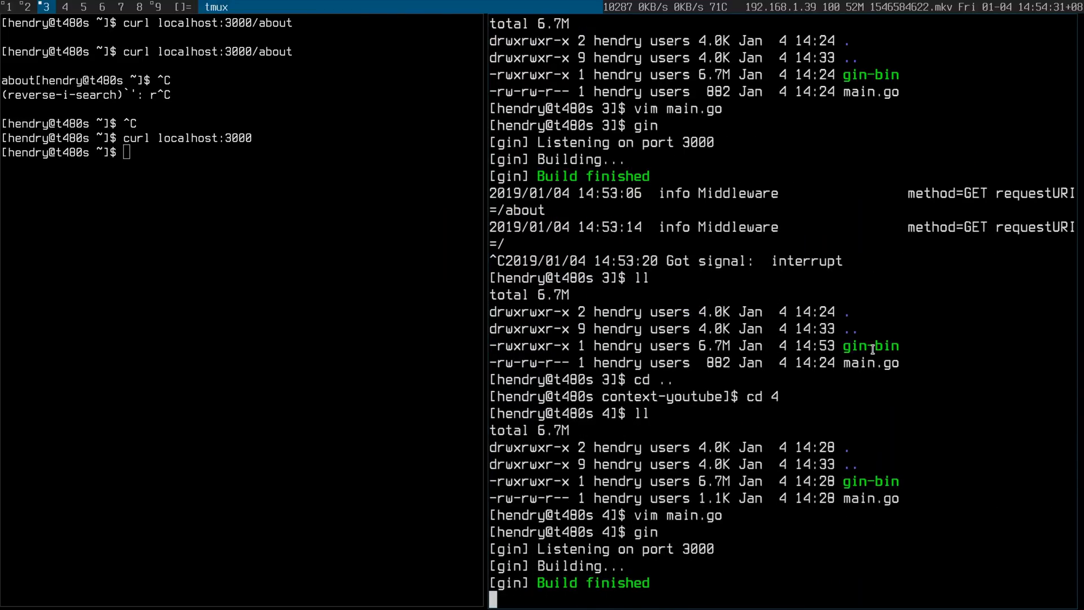
text(curl localhost:3000)
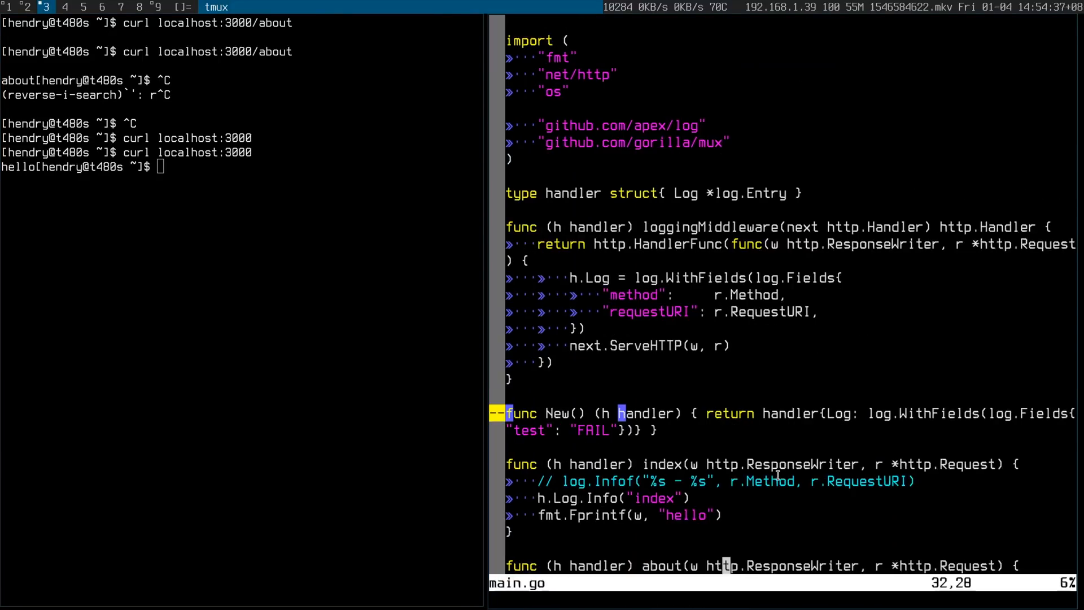
scroll(down, 3)
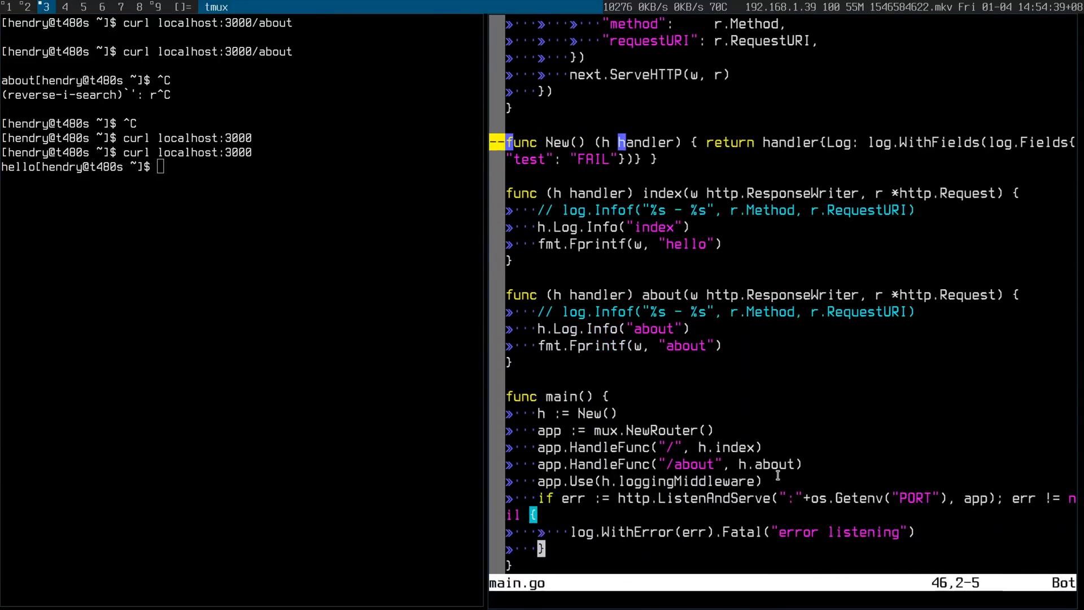